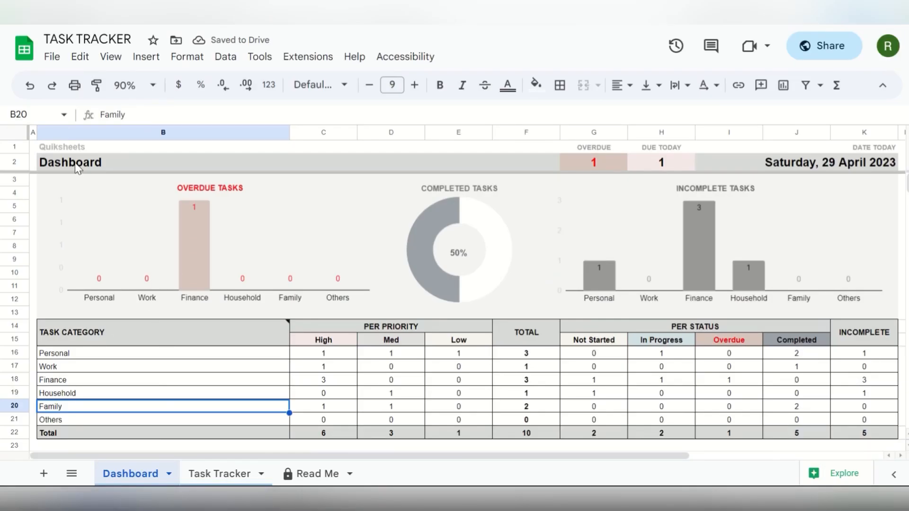
# Step: On the Task Tracker, mark Book doctors appointment and Buy winter uniforms for Ana as completed
pyautogui.click(220, 474)
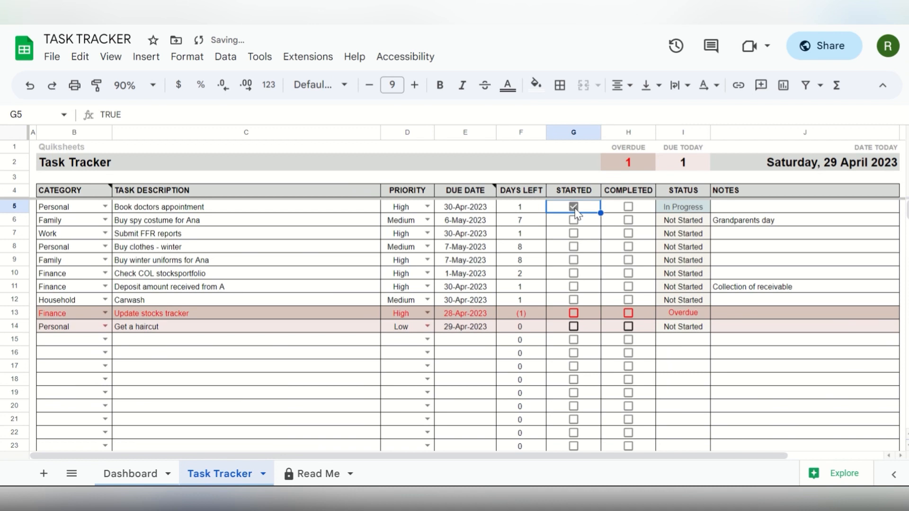
pyautogui.click(627, 207)
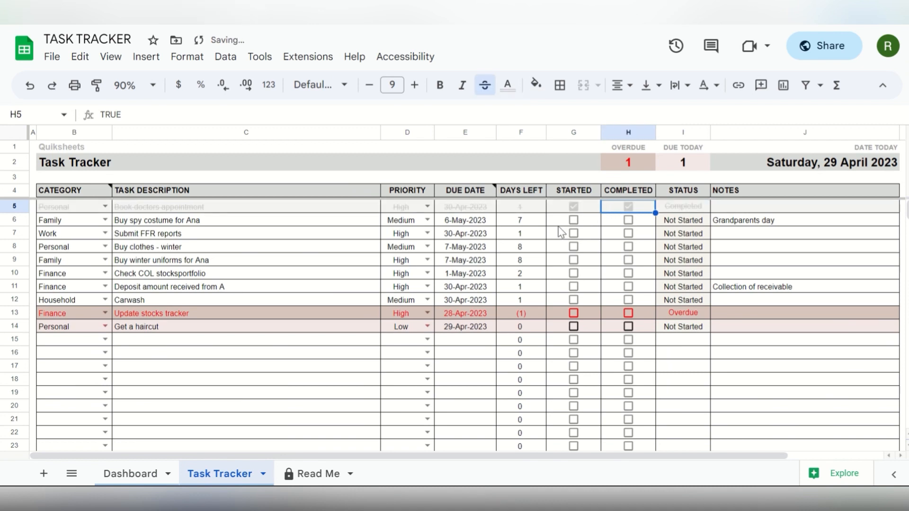
pyautogui.click(573, 233)
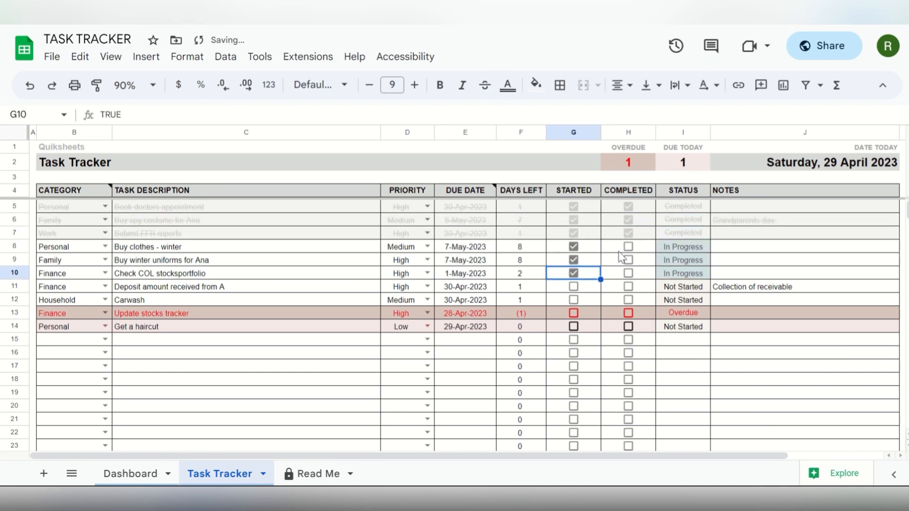
pyautogui.click(627, 260)
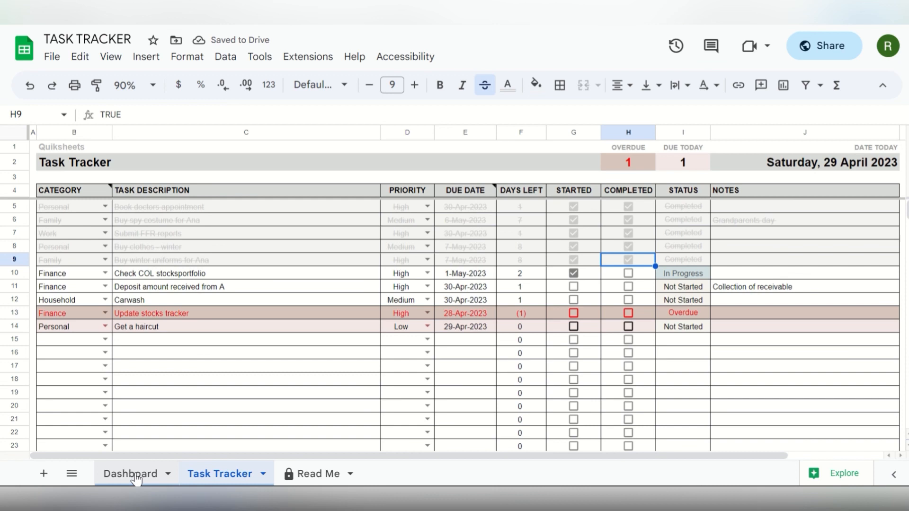
# Step: Go to the Dashboard sheet, then return to the empty Task Tracker sheet
pyautogui.click(628, 313)
pyautogui.write('O')
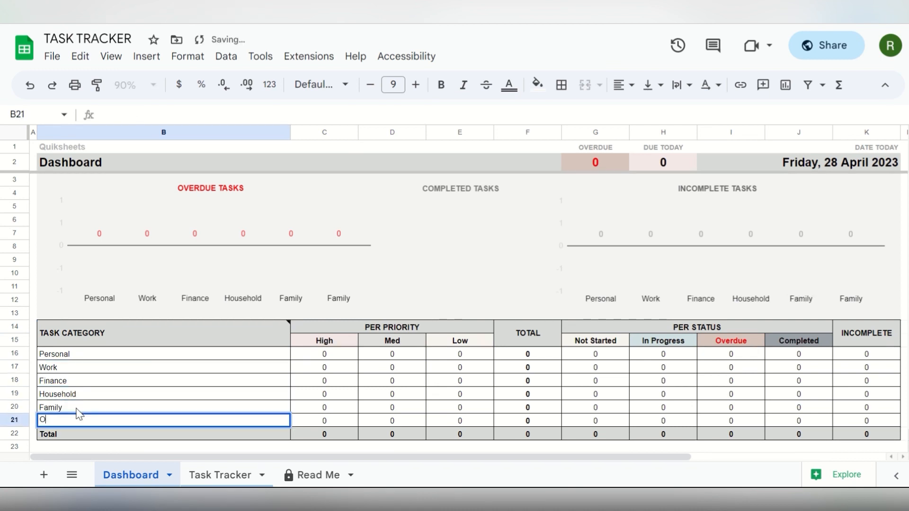
pyautogui.click(220, 475)
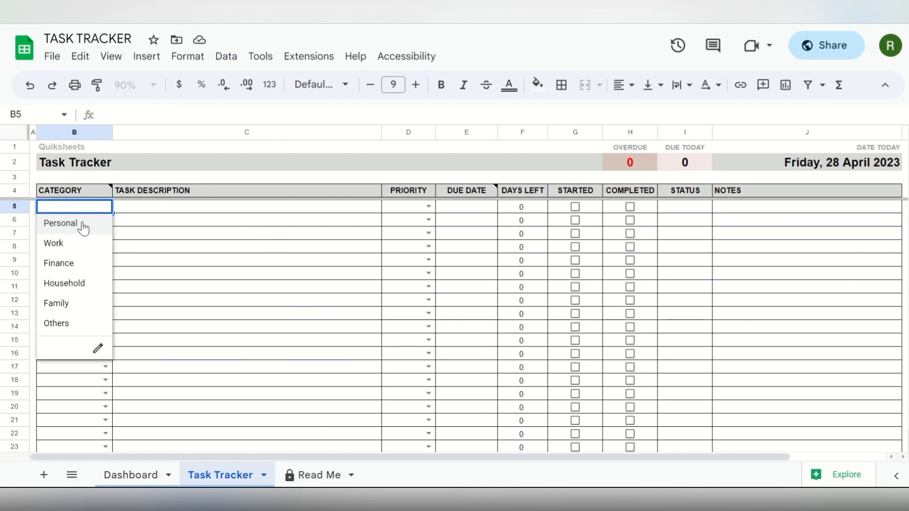
# Step: Set the first two task categories to Personal and Family, and enter due date 30-Apr-2023
pyautogui.click(60, 223)
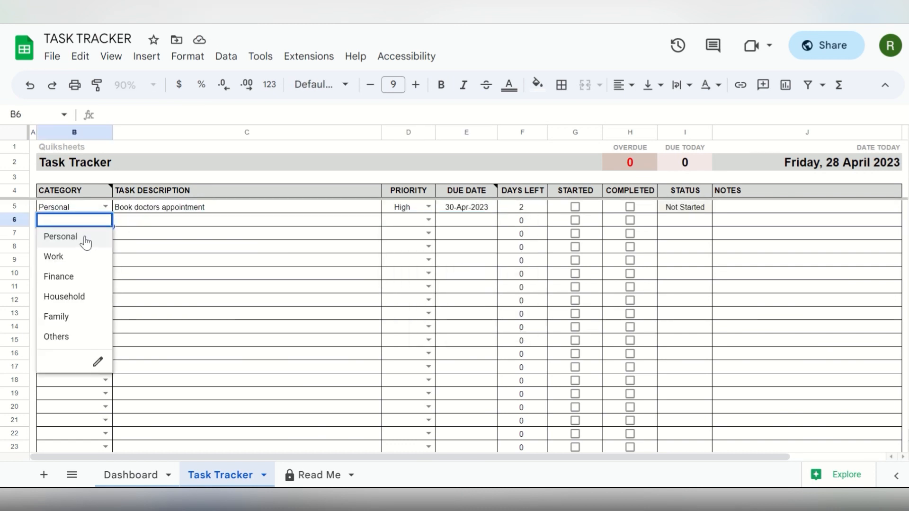
pyautogui.click(466, 220)
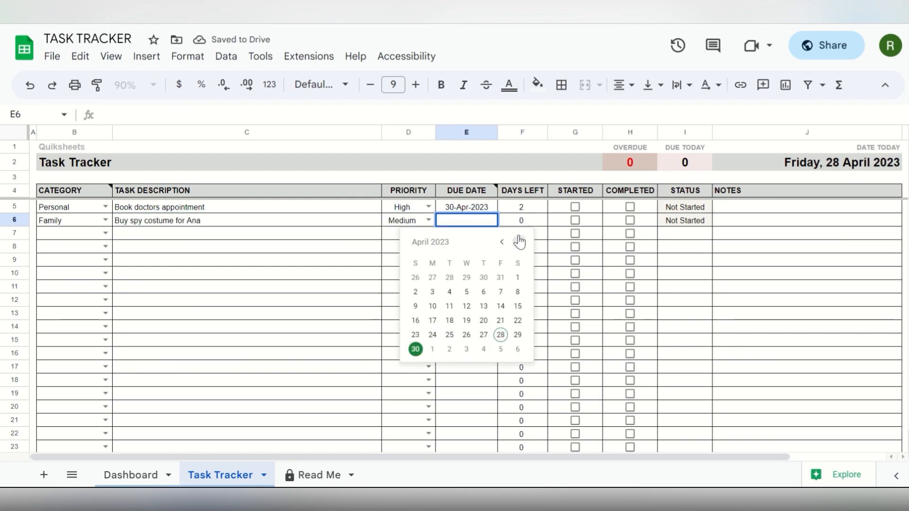
pyautogui.click(517, 349)
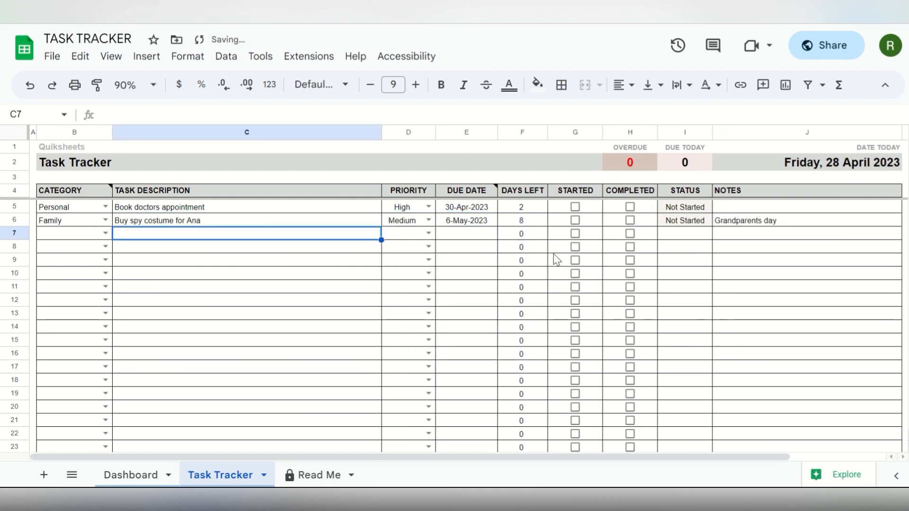
pyautogui.write('30-Apr-2023')
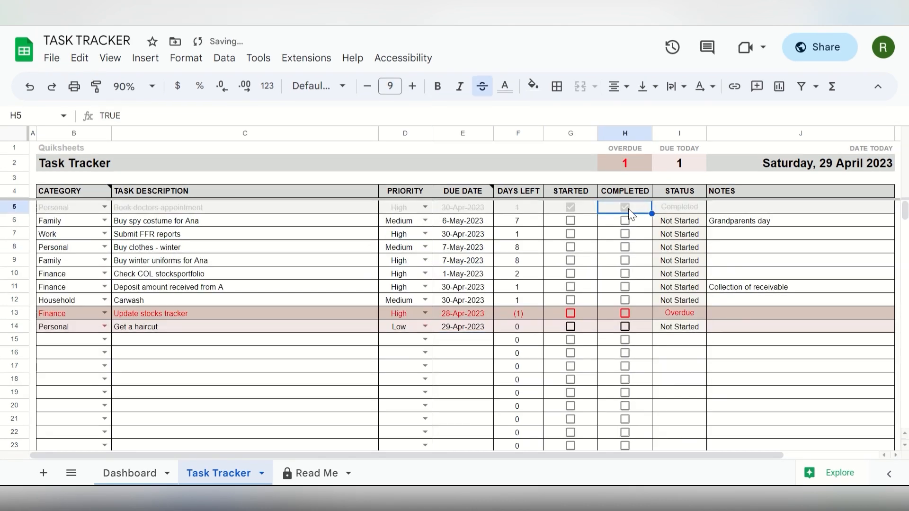
# Step: Mark two more tasks started and Update stocks tracker completed, then view the Dashboard charts
pyautogui.click(570, 234)
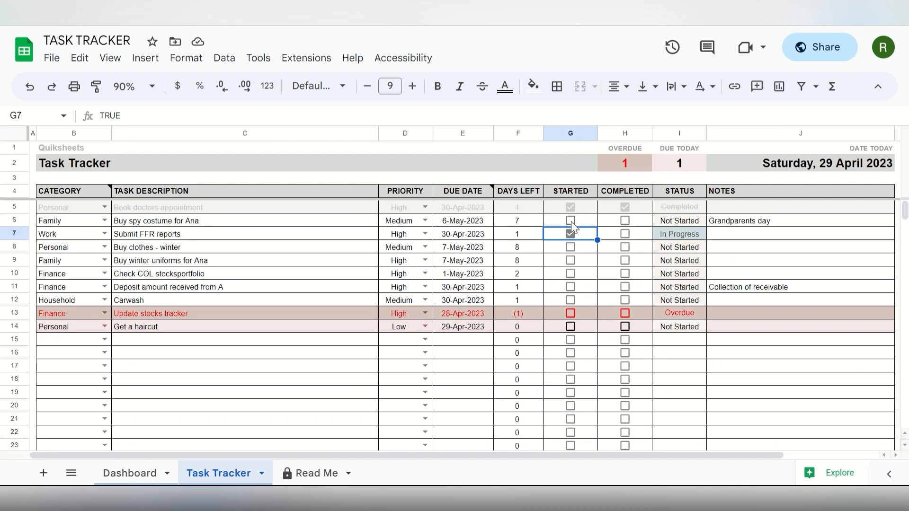
pyautogui.click(570, 220)
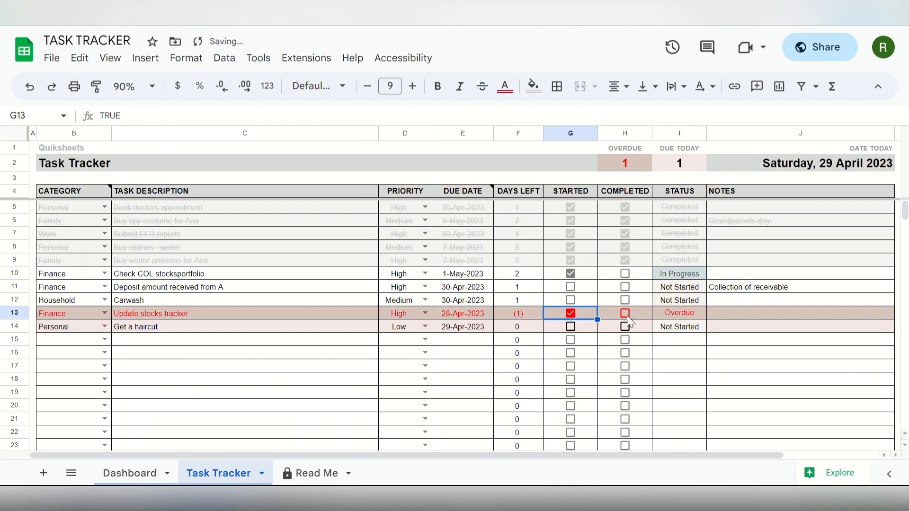
pyautogui.click(625, 313)
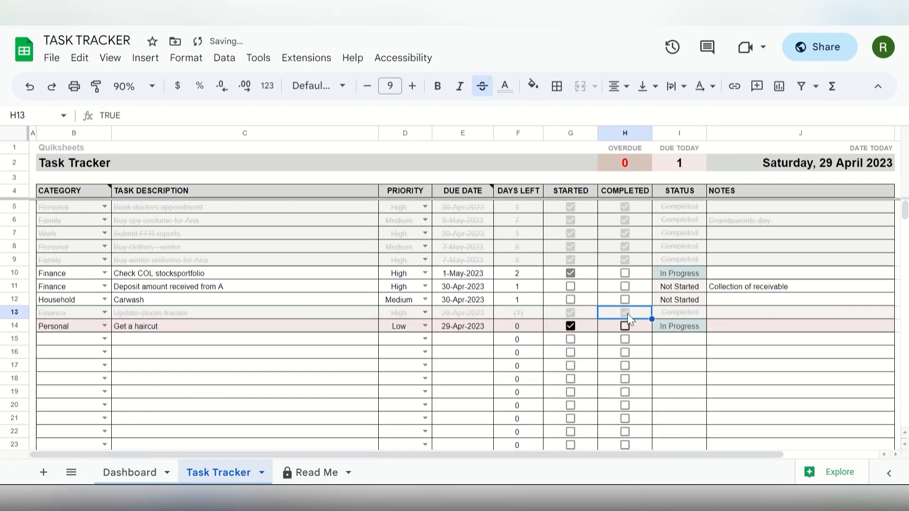
pyautogui.click(129, 472)
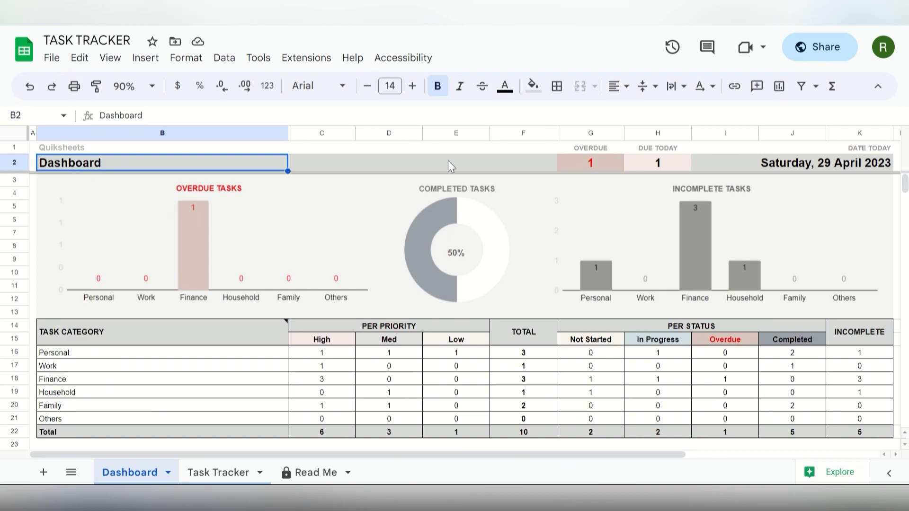